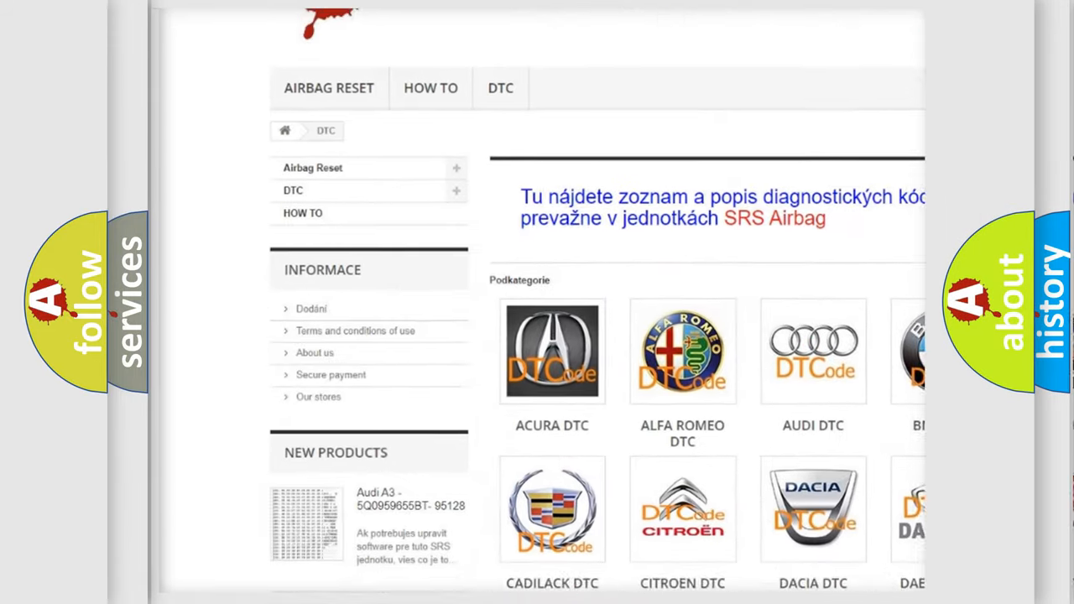
Scroll down the DTC page past the make logos to the trouble code listings
scroll("down", 3)
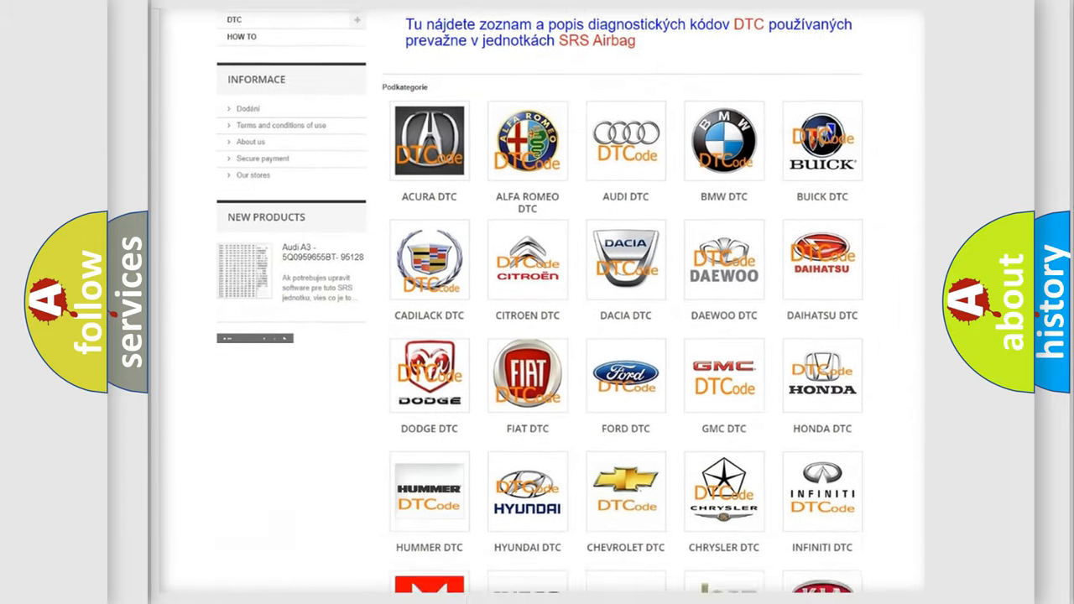
scroll("down", 3)
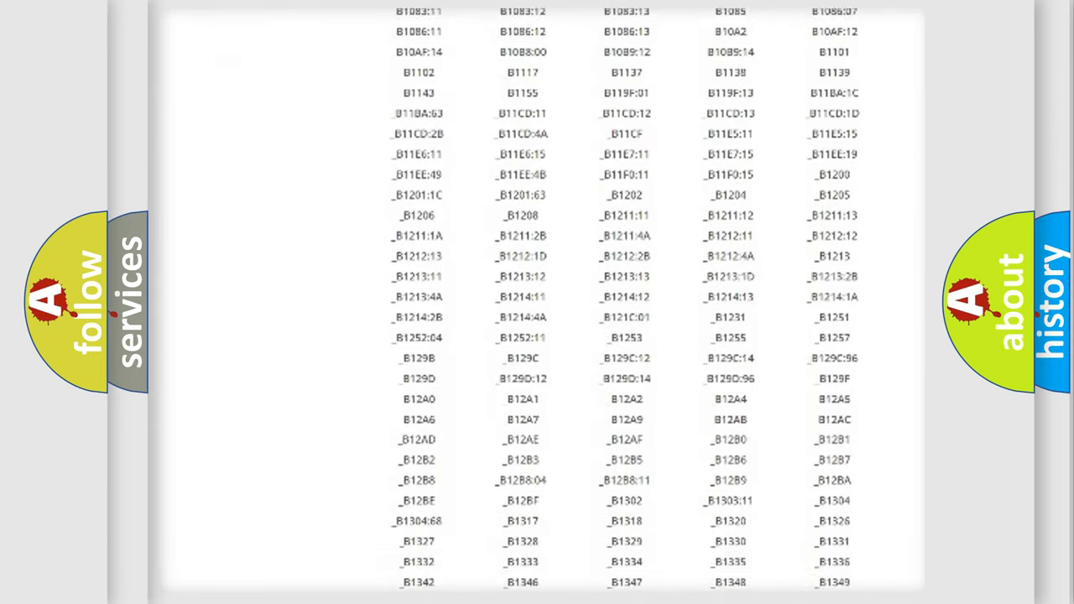
scroll("down", 3)
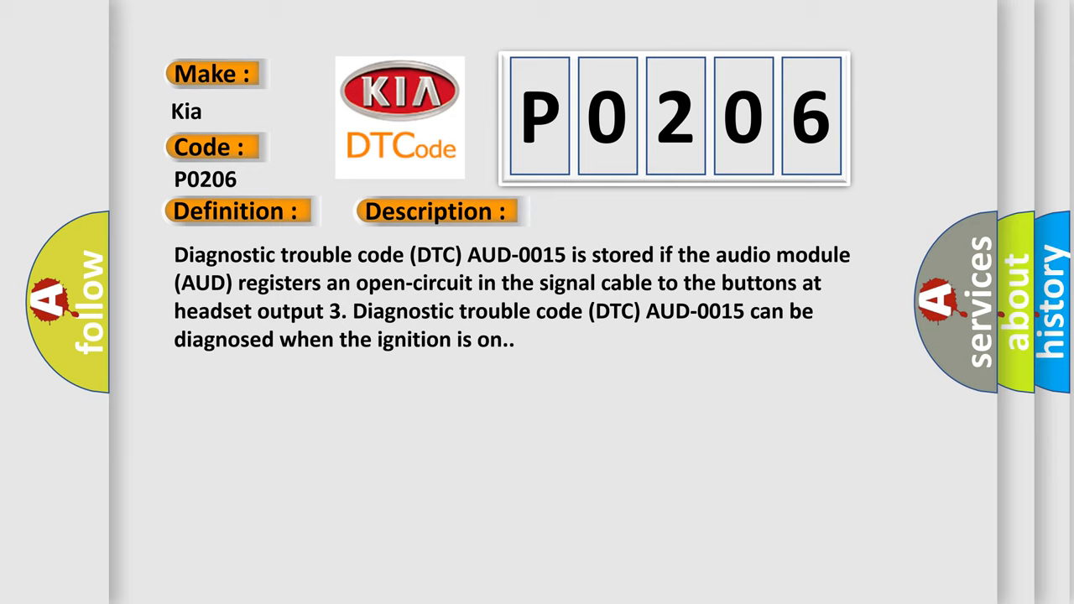
Reveal the Cause text describing the open circuit in the headset output 3 signal cable
left_click(618, 211)
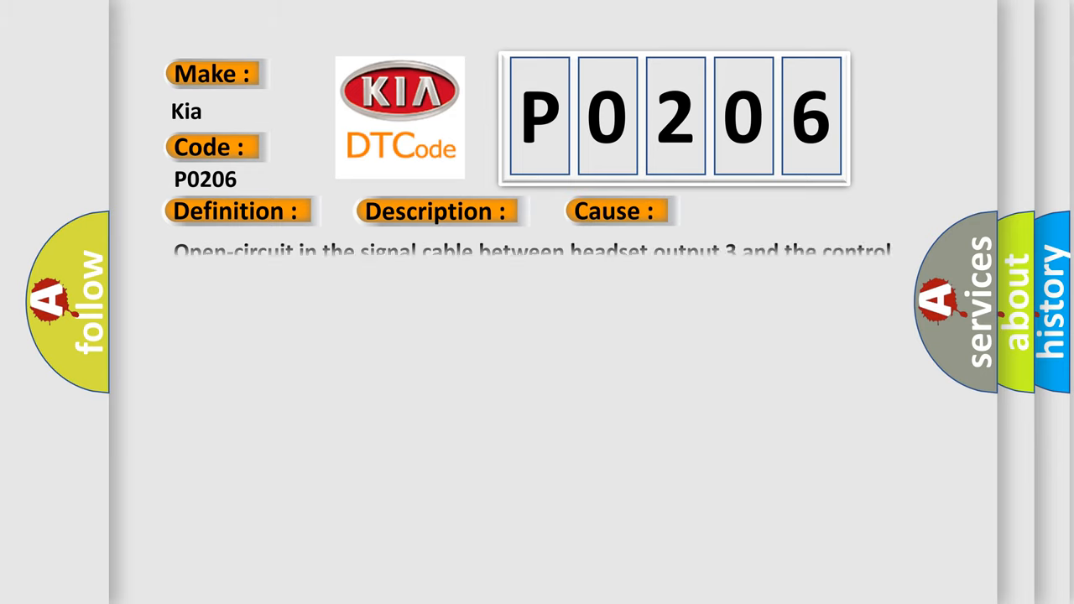